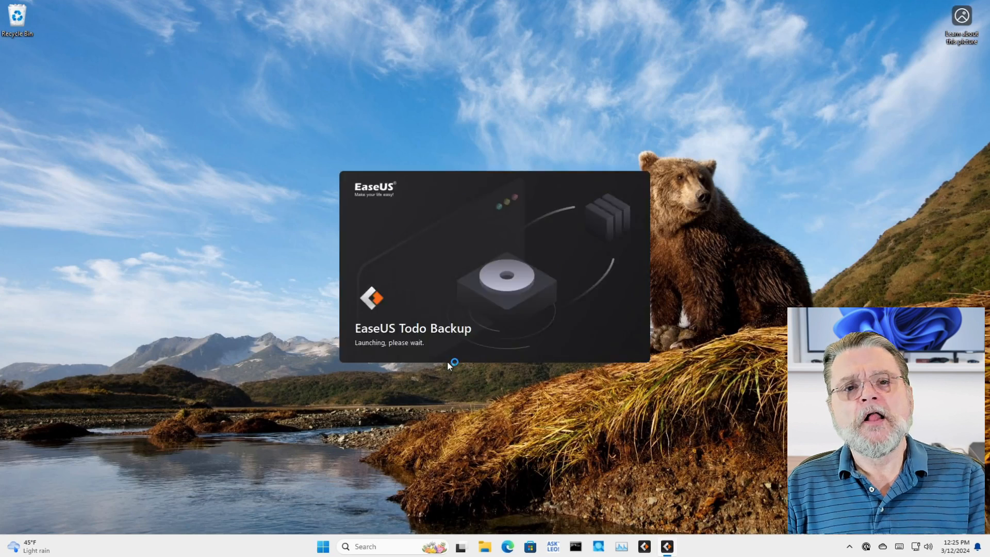
pyautogui.moveTo(455, 427)
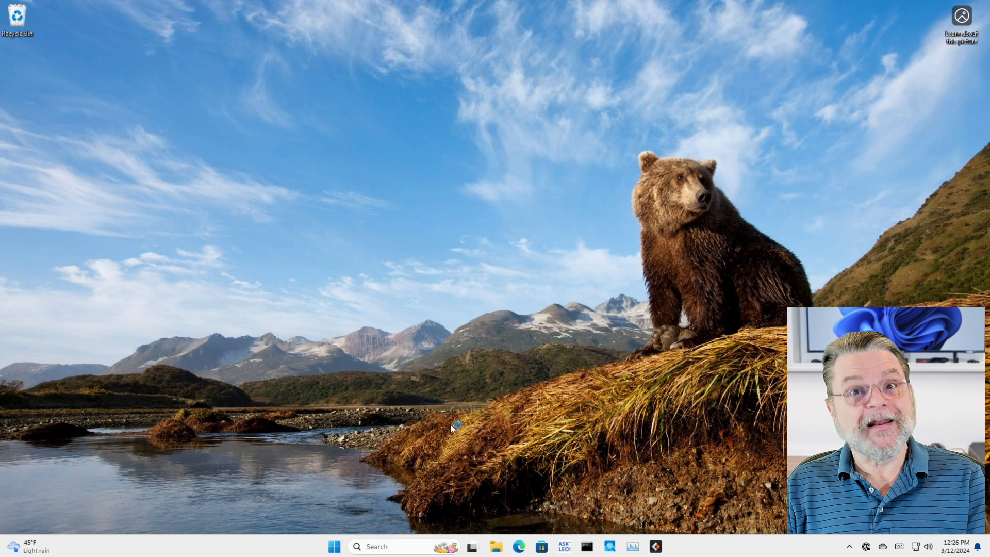
# Open EaseUS Todo Backup and back up Disk 0 to D:\My Backups until it succeeds.
pyautogui.click(666, 547)
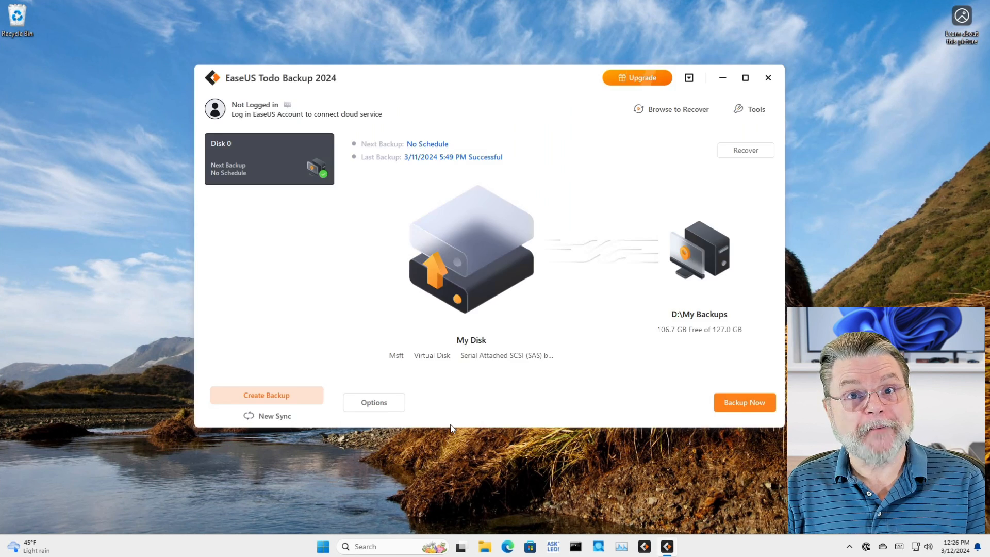
pyautogui.moveTo(454, 426)
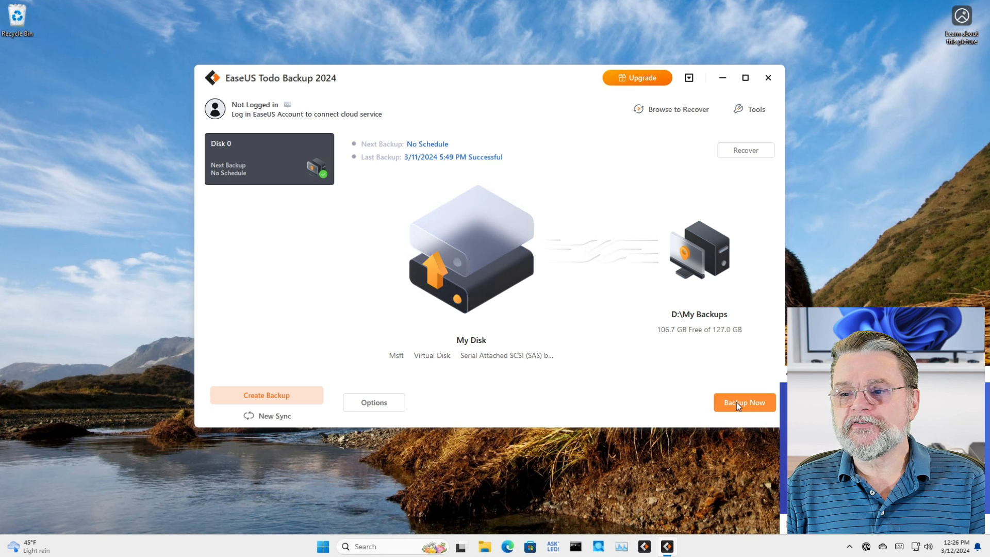
pyautogui.click(745, 402)
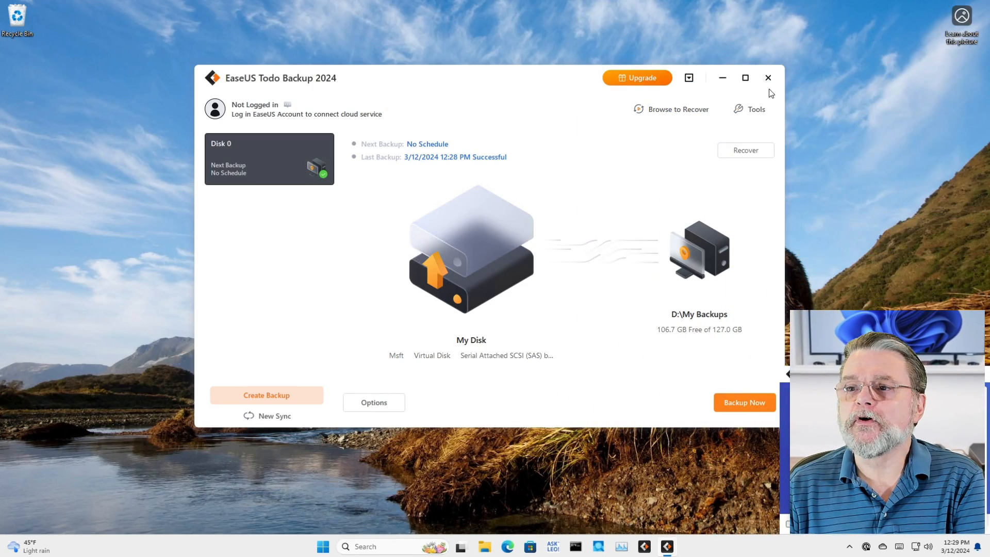
# Close EaseUS Todo Backup and launch Command Prompt as administrator at System32.
pyautogui.click(768, 77)
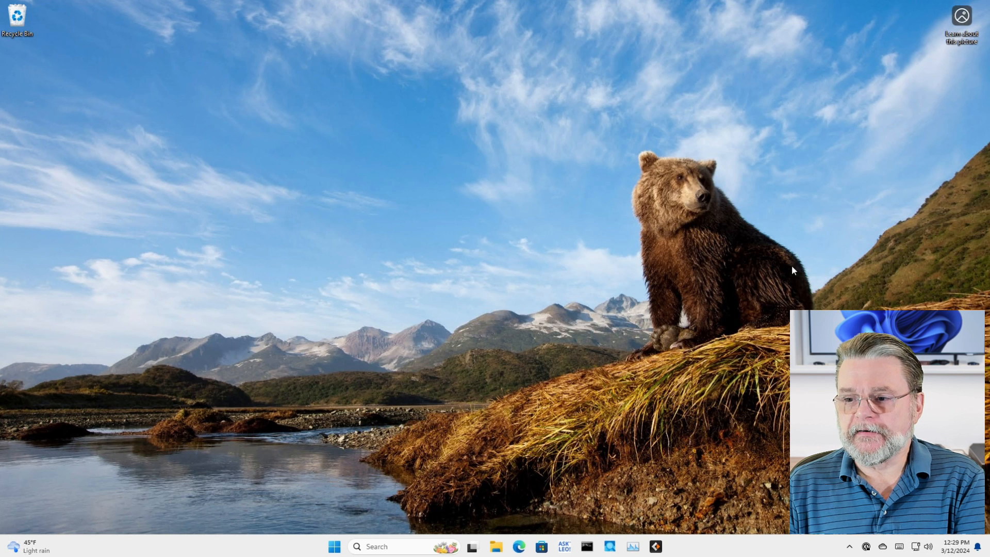
pyautogui.moveTo(708, 248)
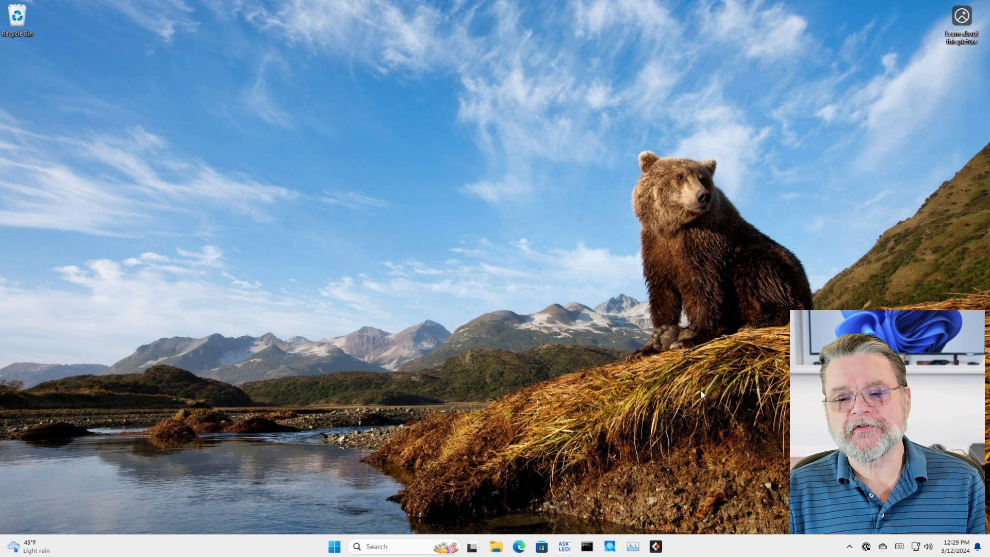
pyautogui.moveTo(588, 547)
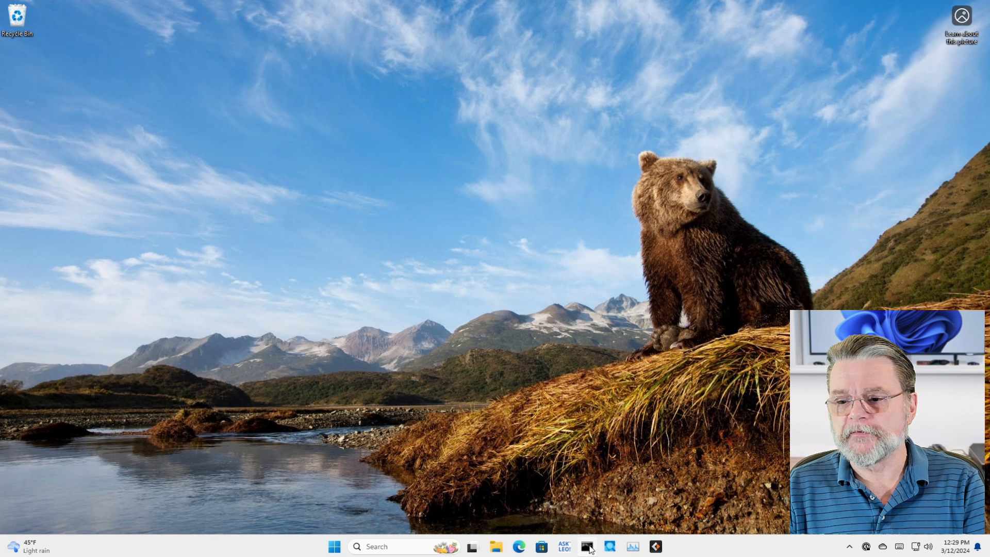
pyautogui.rightClick(588, 547)
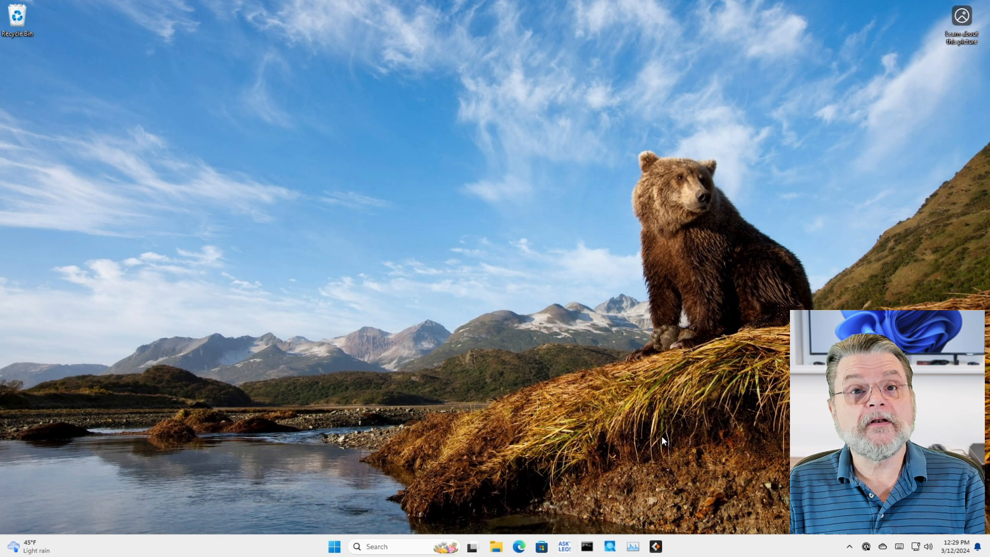
pyautogui.click(590, 548)
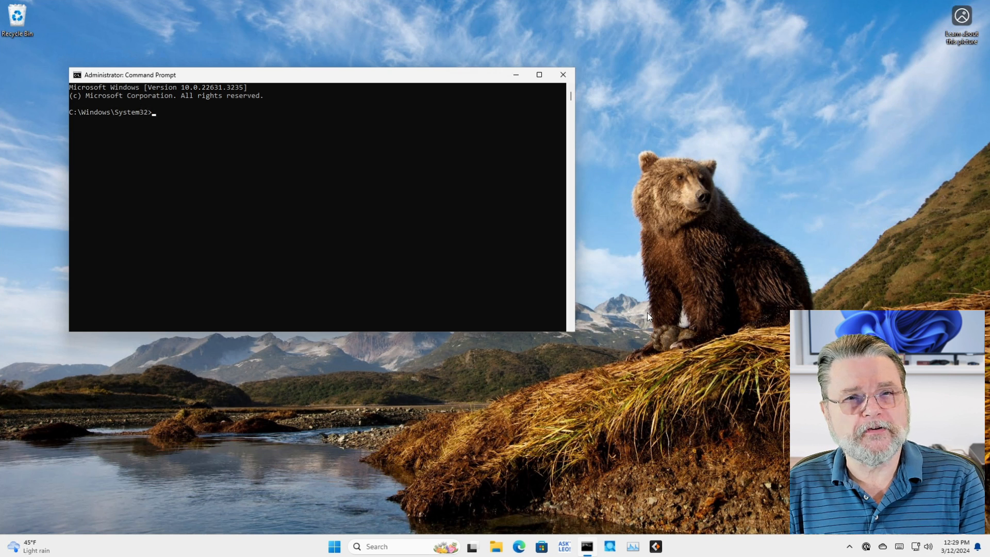
# List System32 with dir, showing 4,408 files and 125 directories.
pyautogui.write('dir')
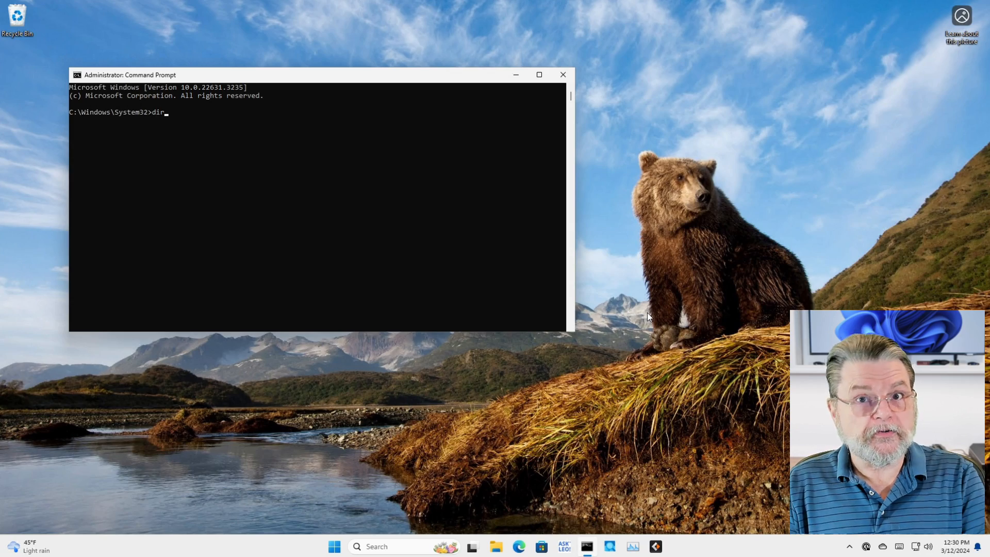
pyautogui.press('Enter')
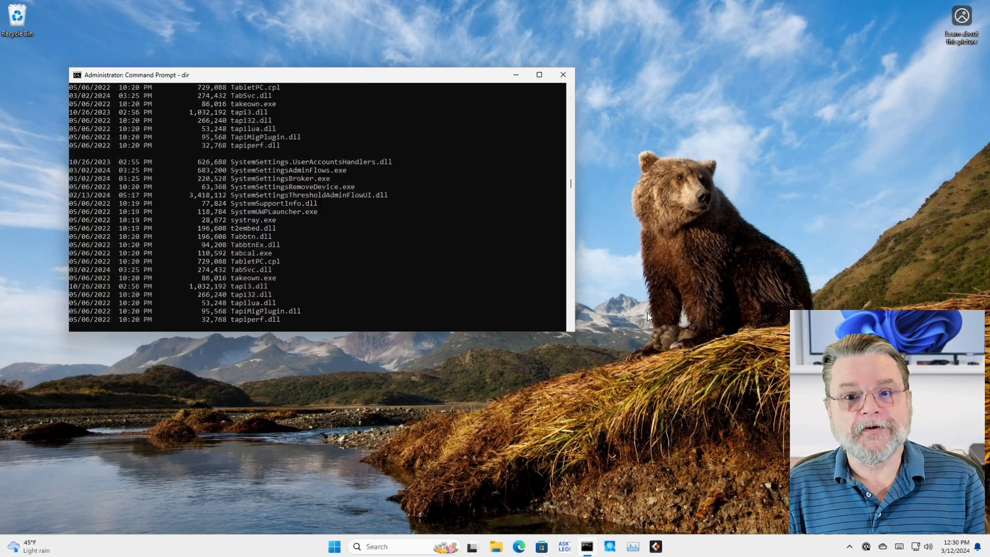
pyautogui.press('Enter')
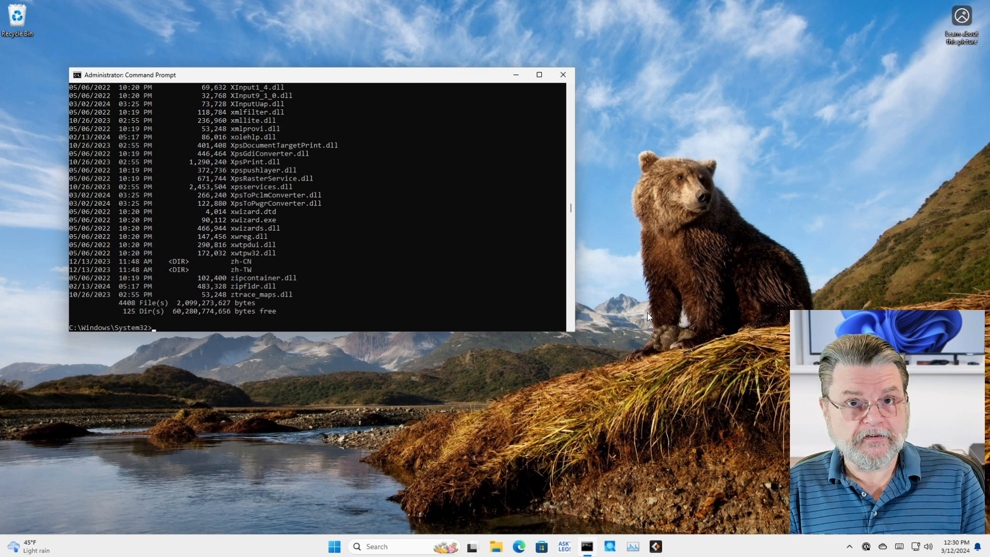
pyautogui.write('rd .')
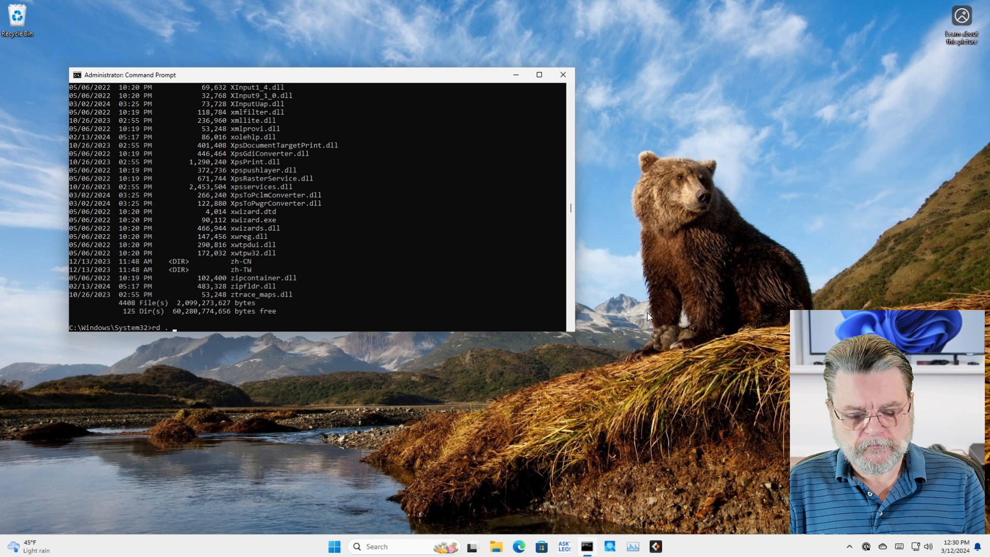
# Run rd . /s on System32 and confirm with y, yielding access-denied errors.
pyautogui.write('/s')
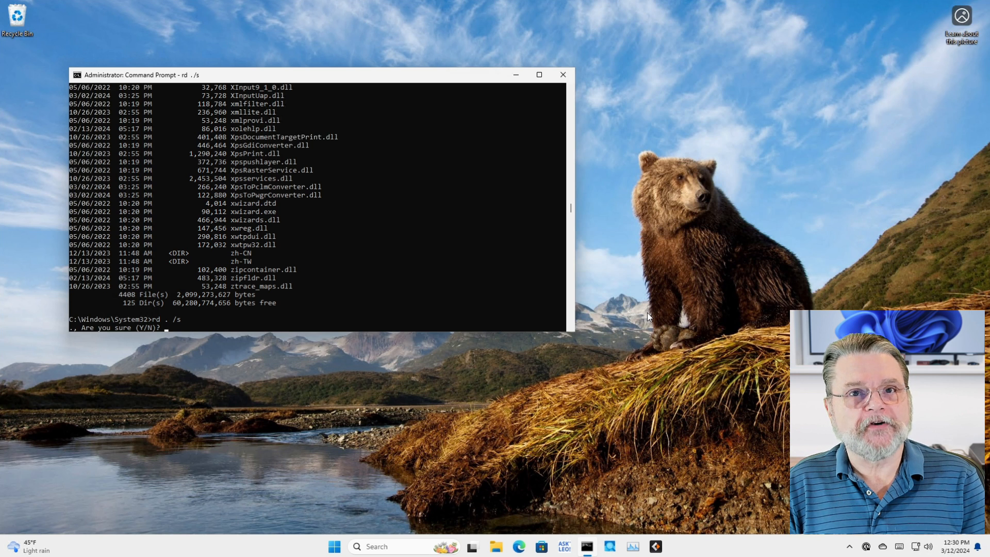
pyautogui.write('y')
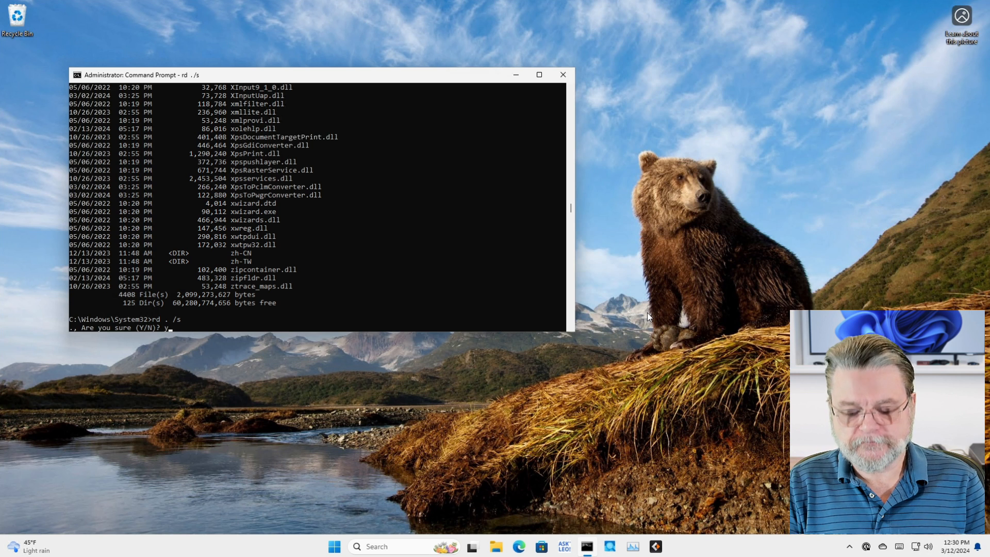
pyautogui.press('enter')
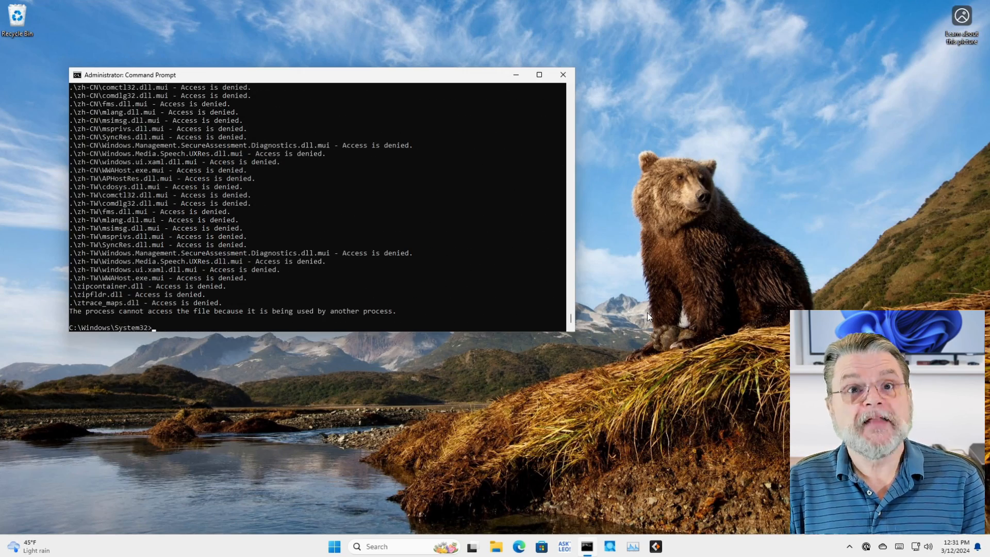
# Exit Command Prompt, then open Notepad from the taskbar and close it again.
pyautogui.write('ex')
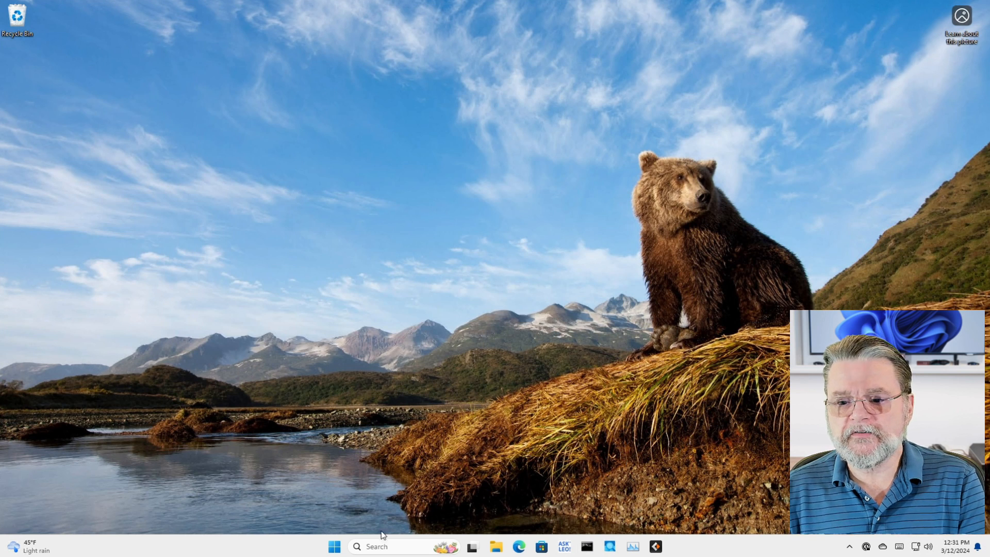
pyautogui.click(334, 547)
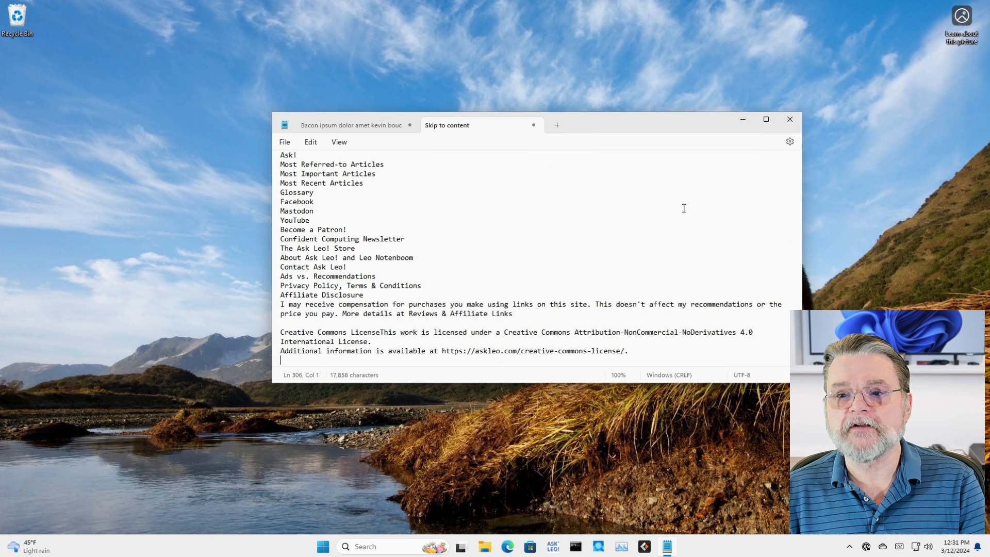
pyautogui.click(789, 120)
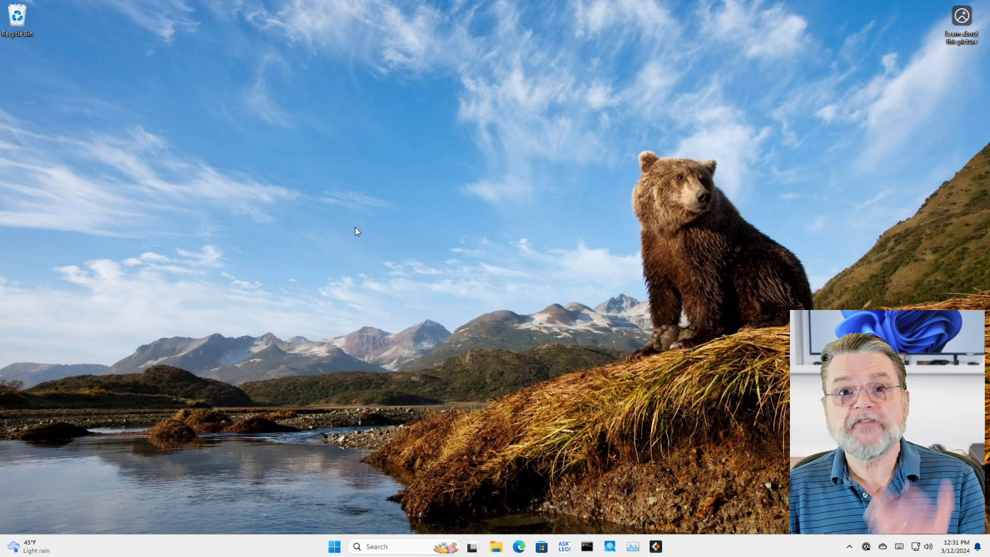
pyautogui.moveTo(344, 260)
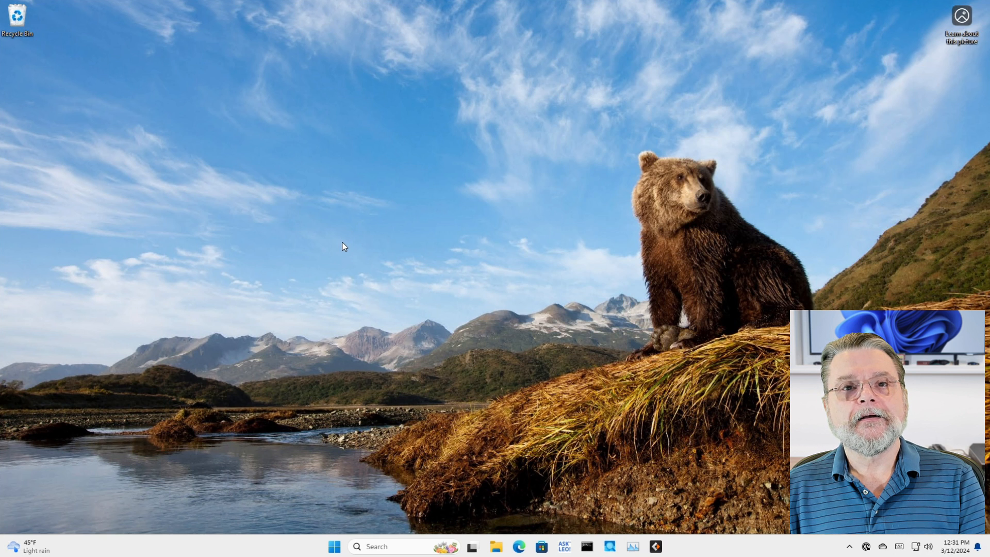